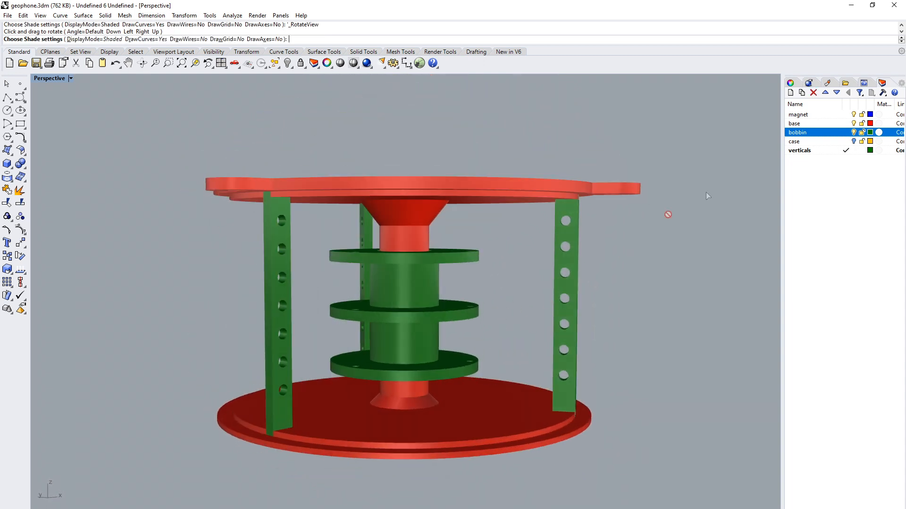
# Step: Turn on the case layer so the yellow case encloses the bobbin and verticals between the red plates
pyautogui.click(794, 140)
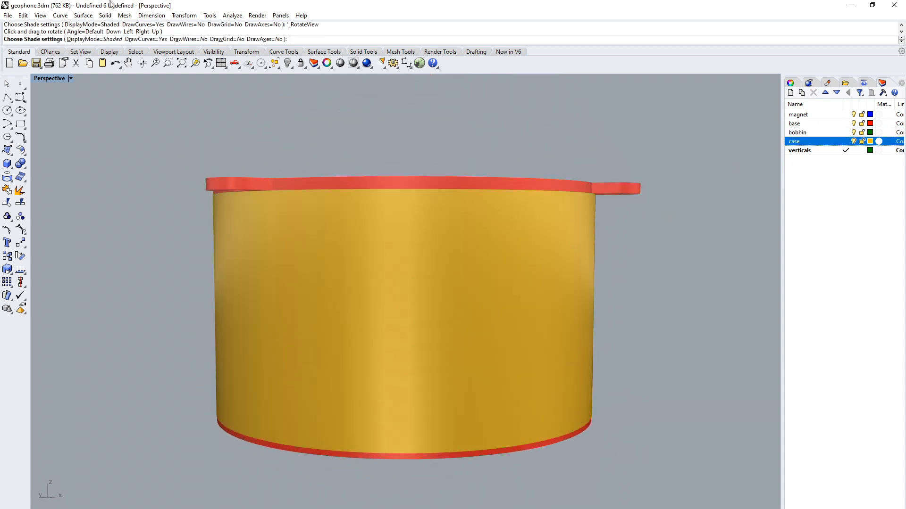